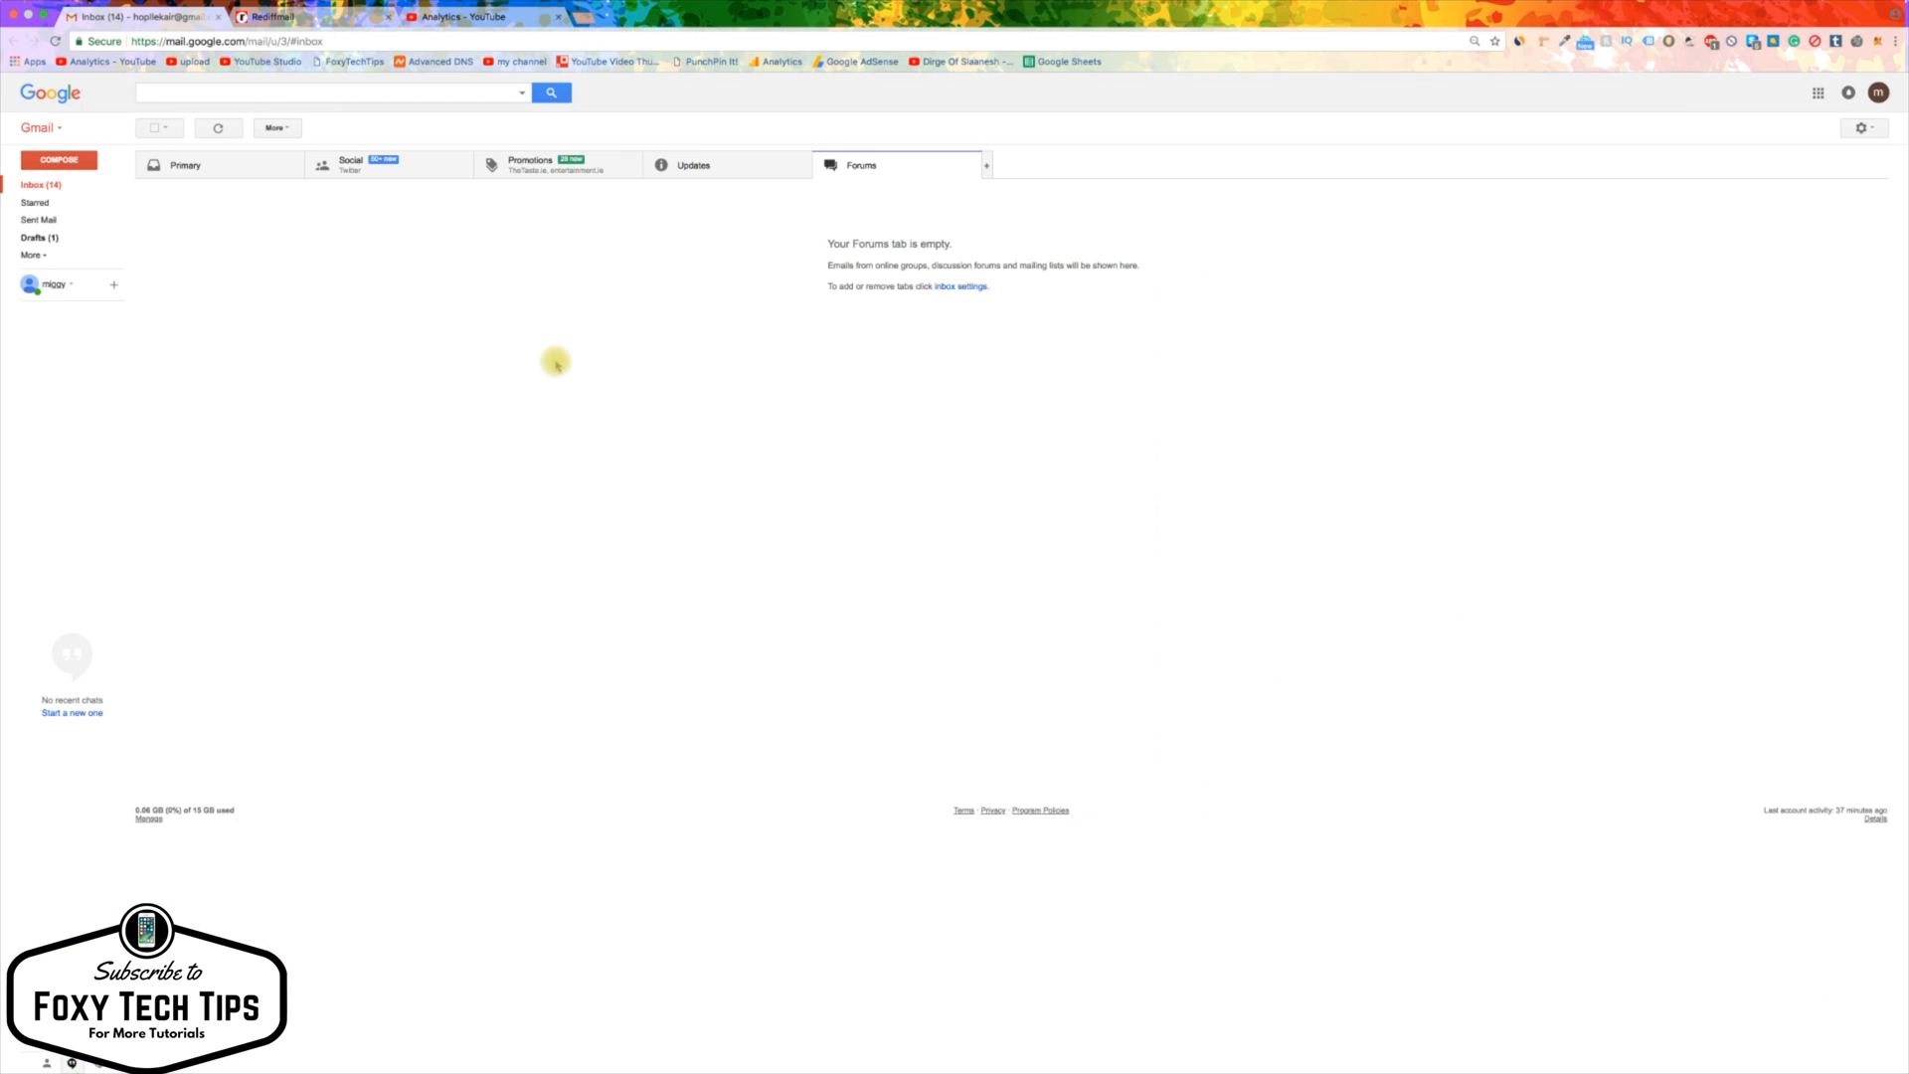
mouse_move(1254, 330)
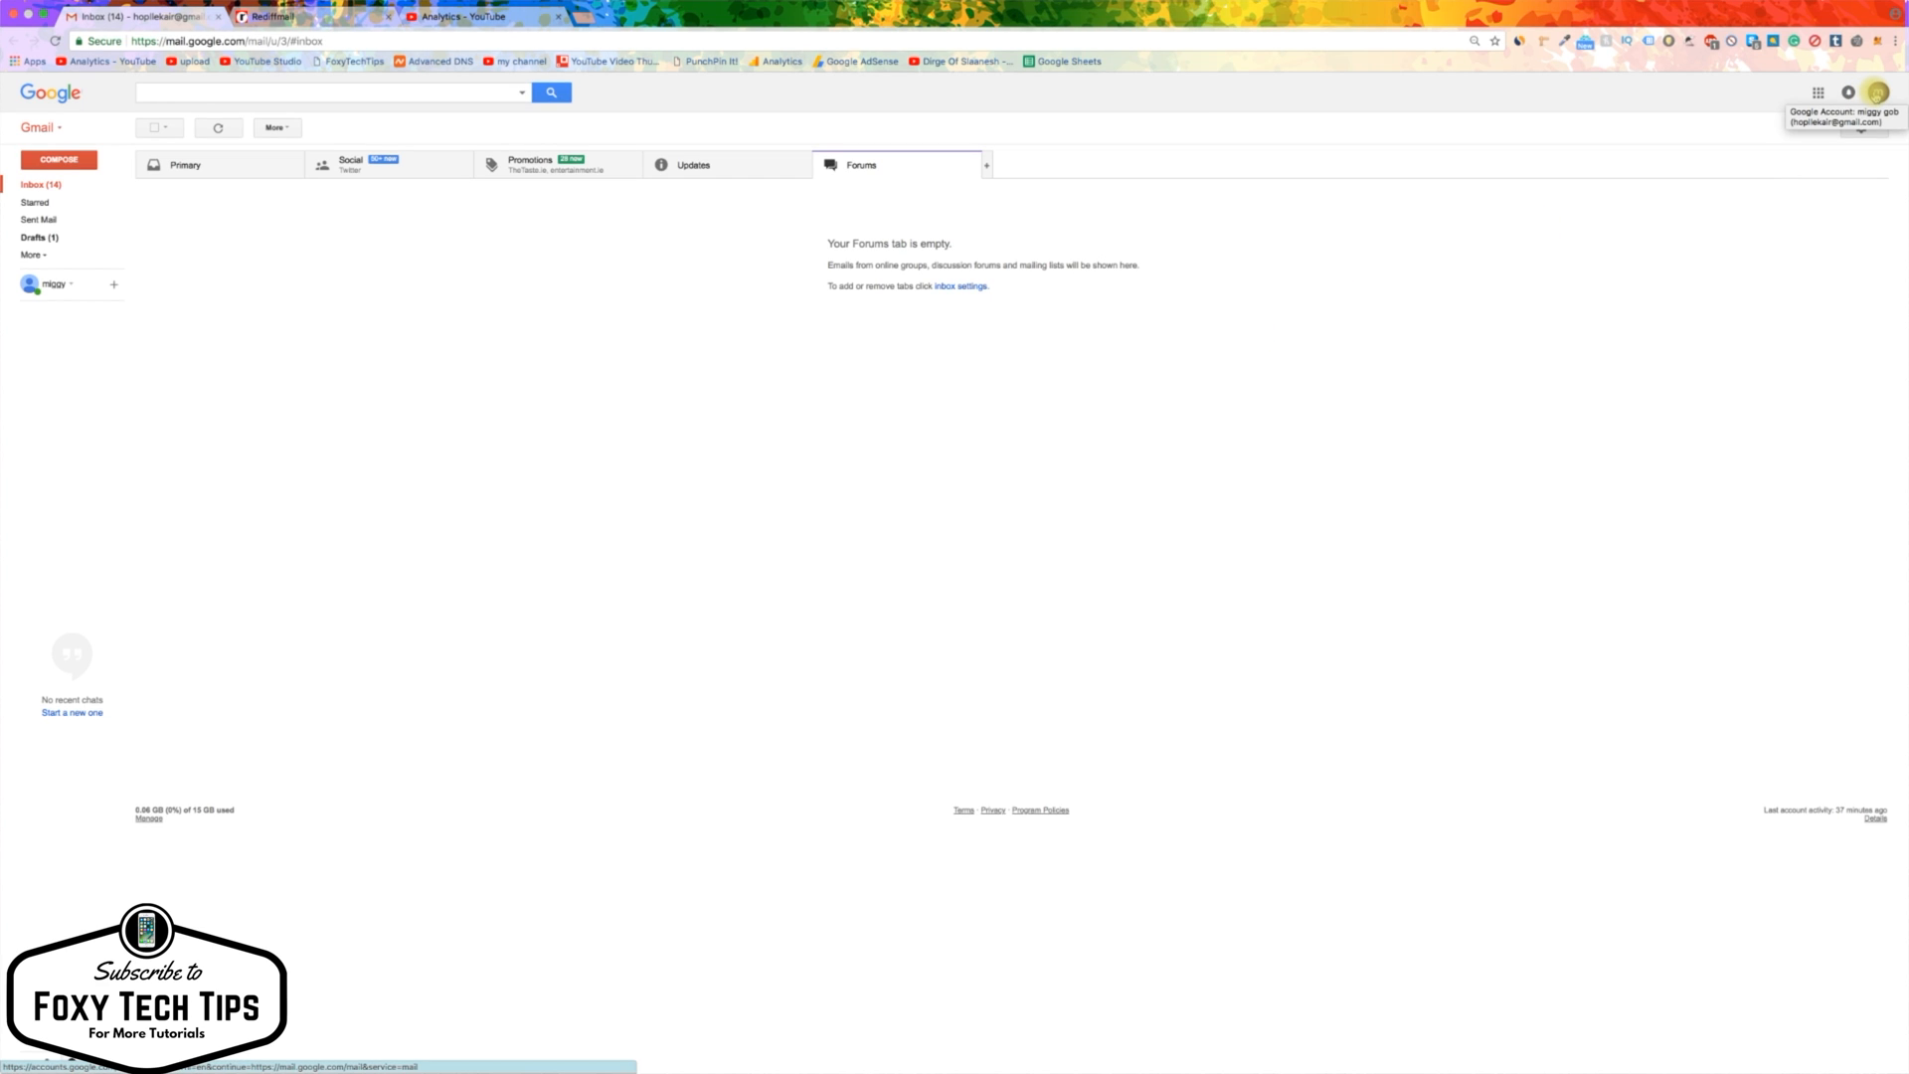
click(1862, 91)
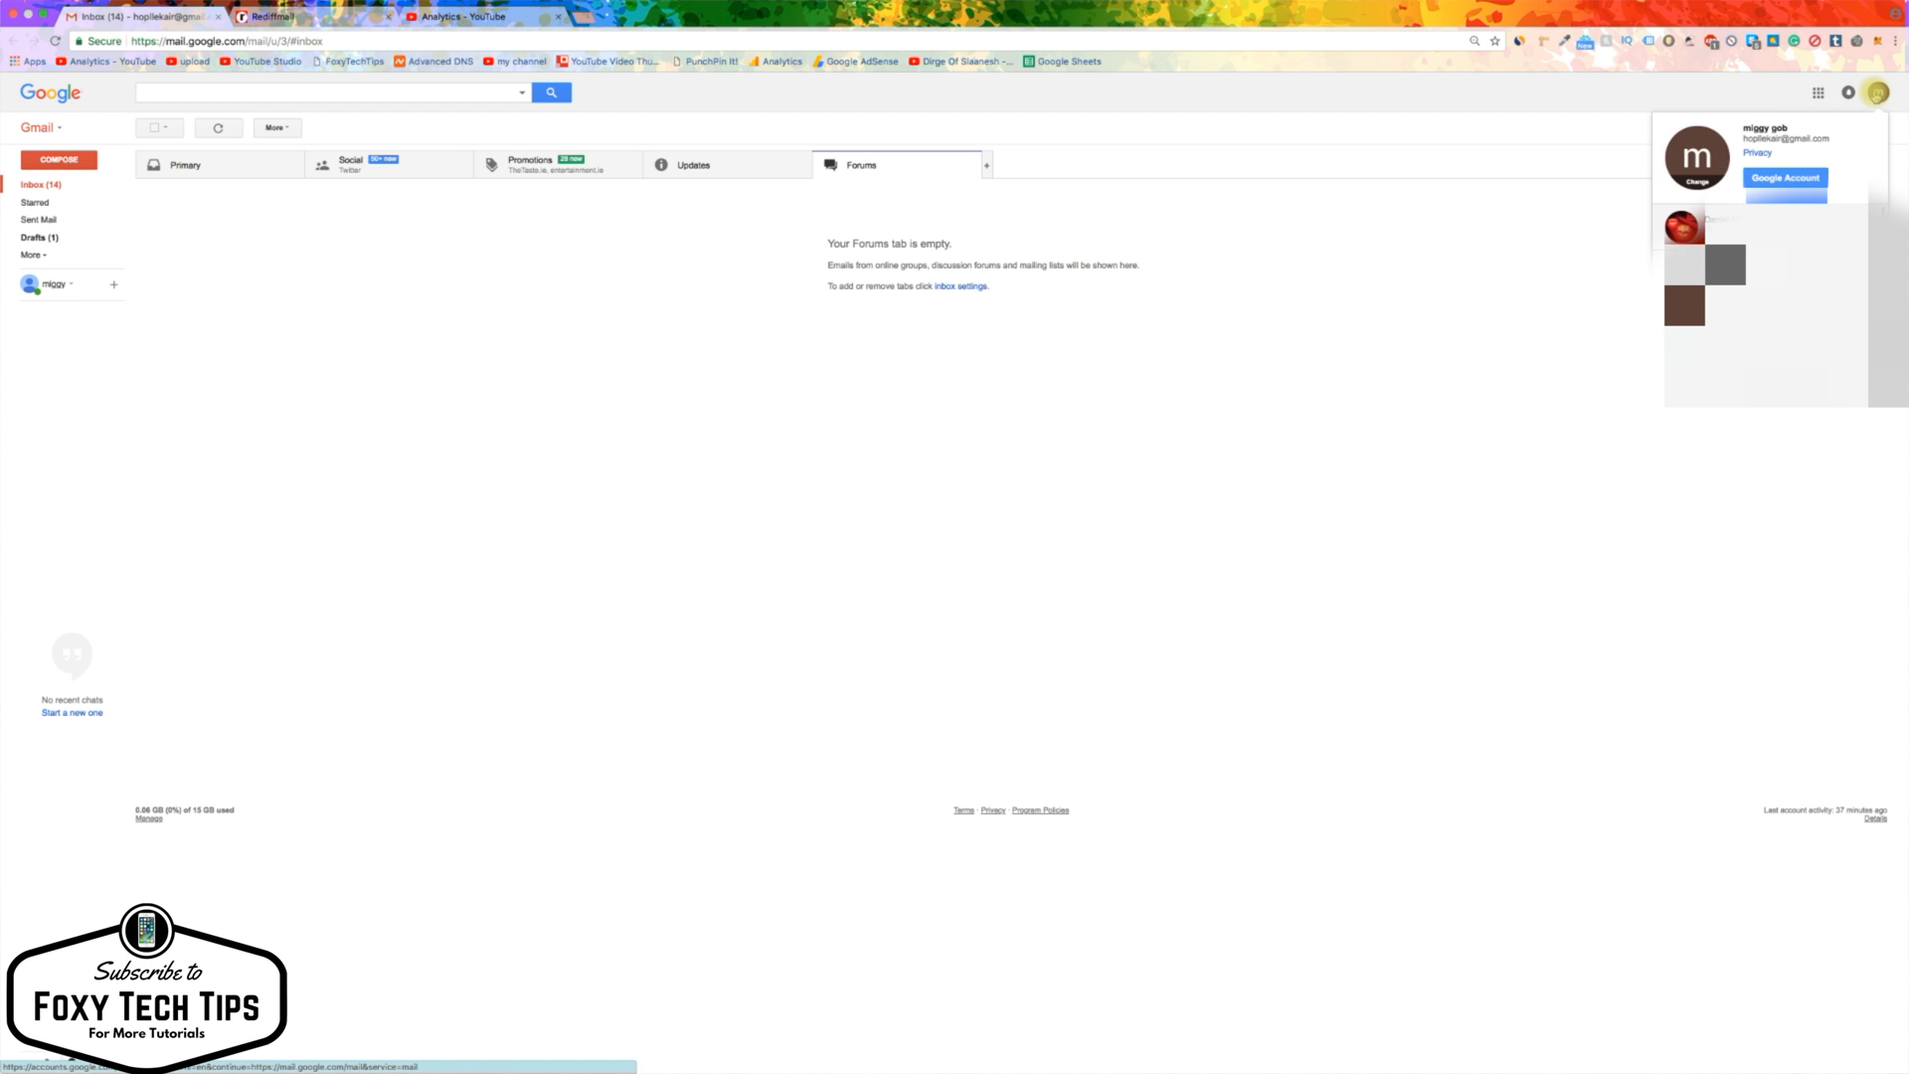
click(1785, 179)
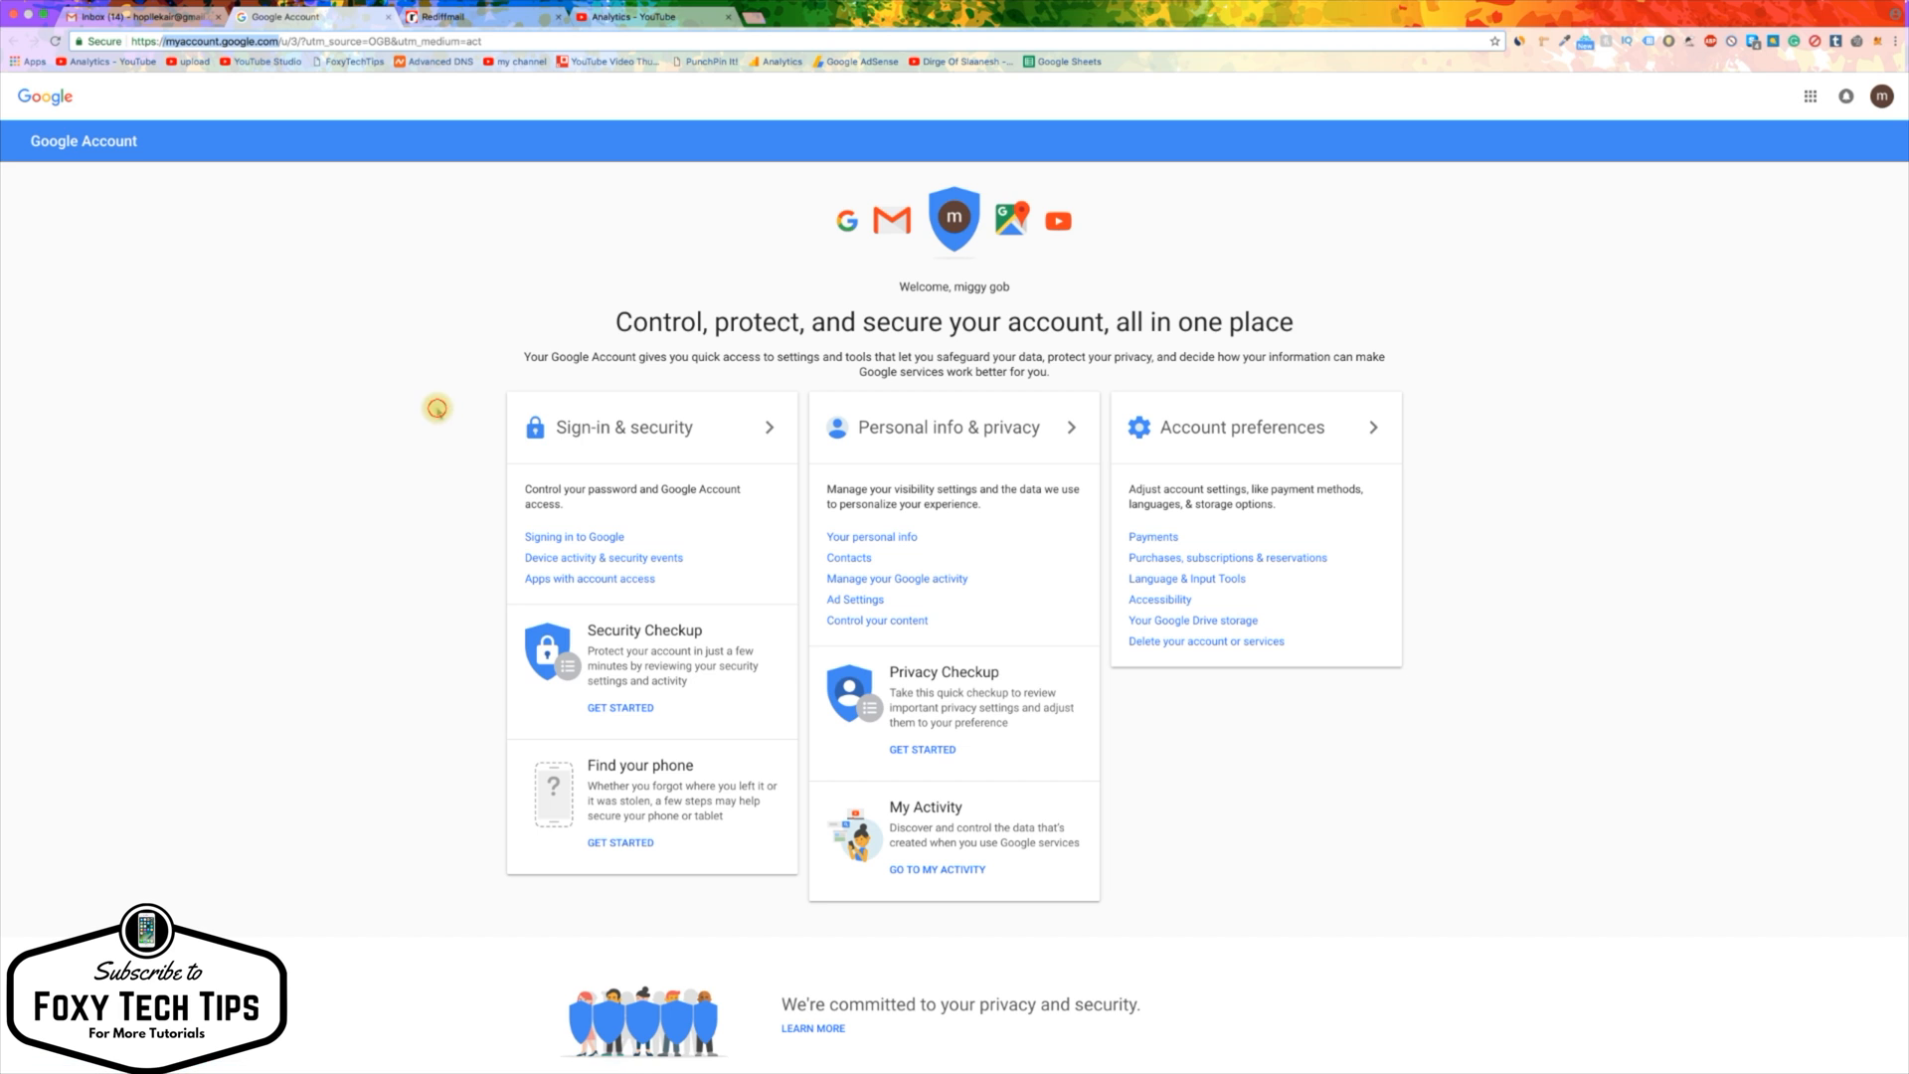
mouse_move(1191, 631)
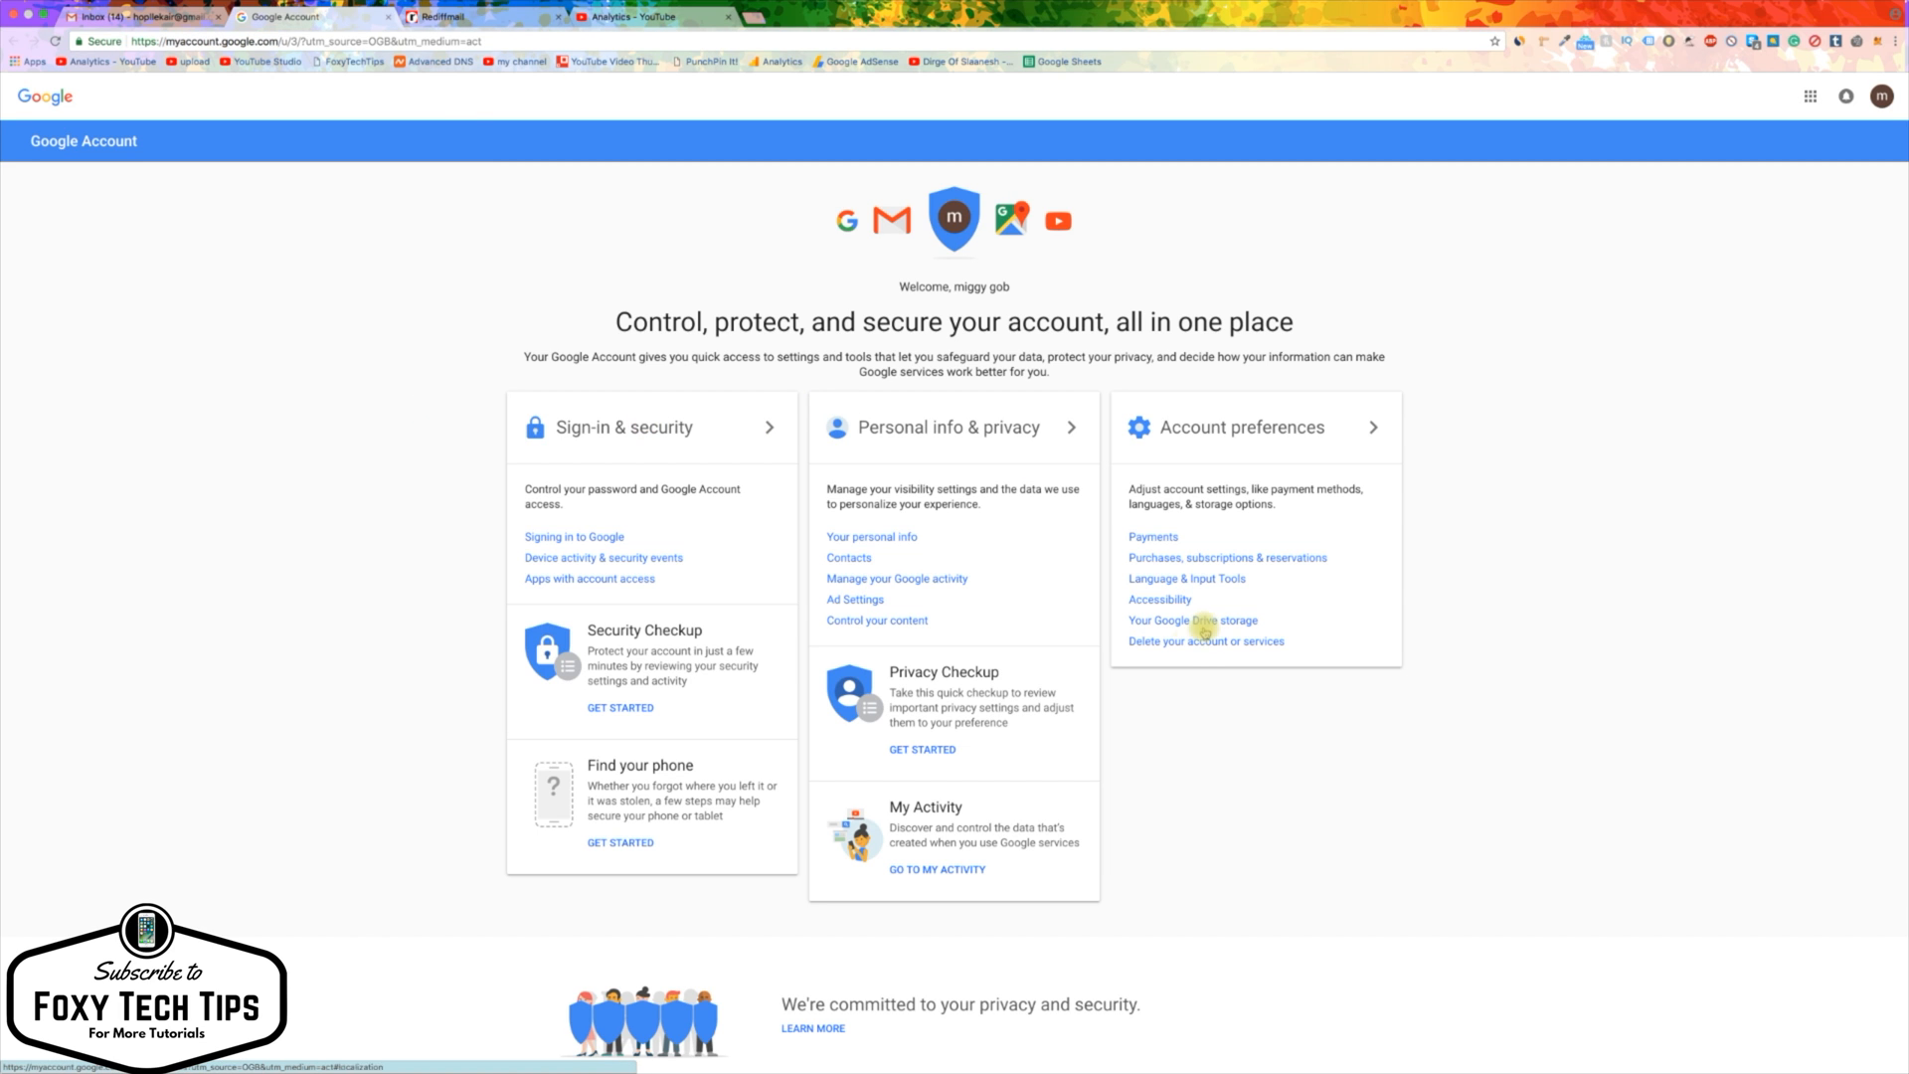
Step: Choose 'Delete your account or services', then 'Delete Google Account and data'
click(1206, 641)
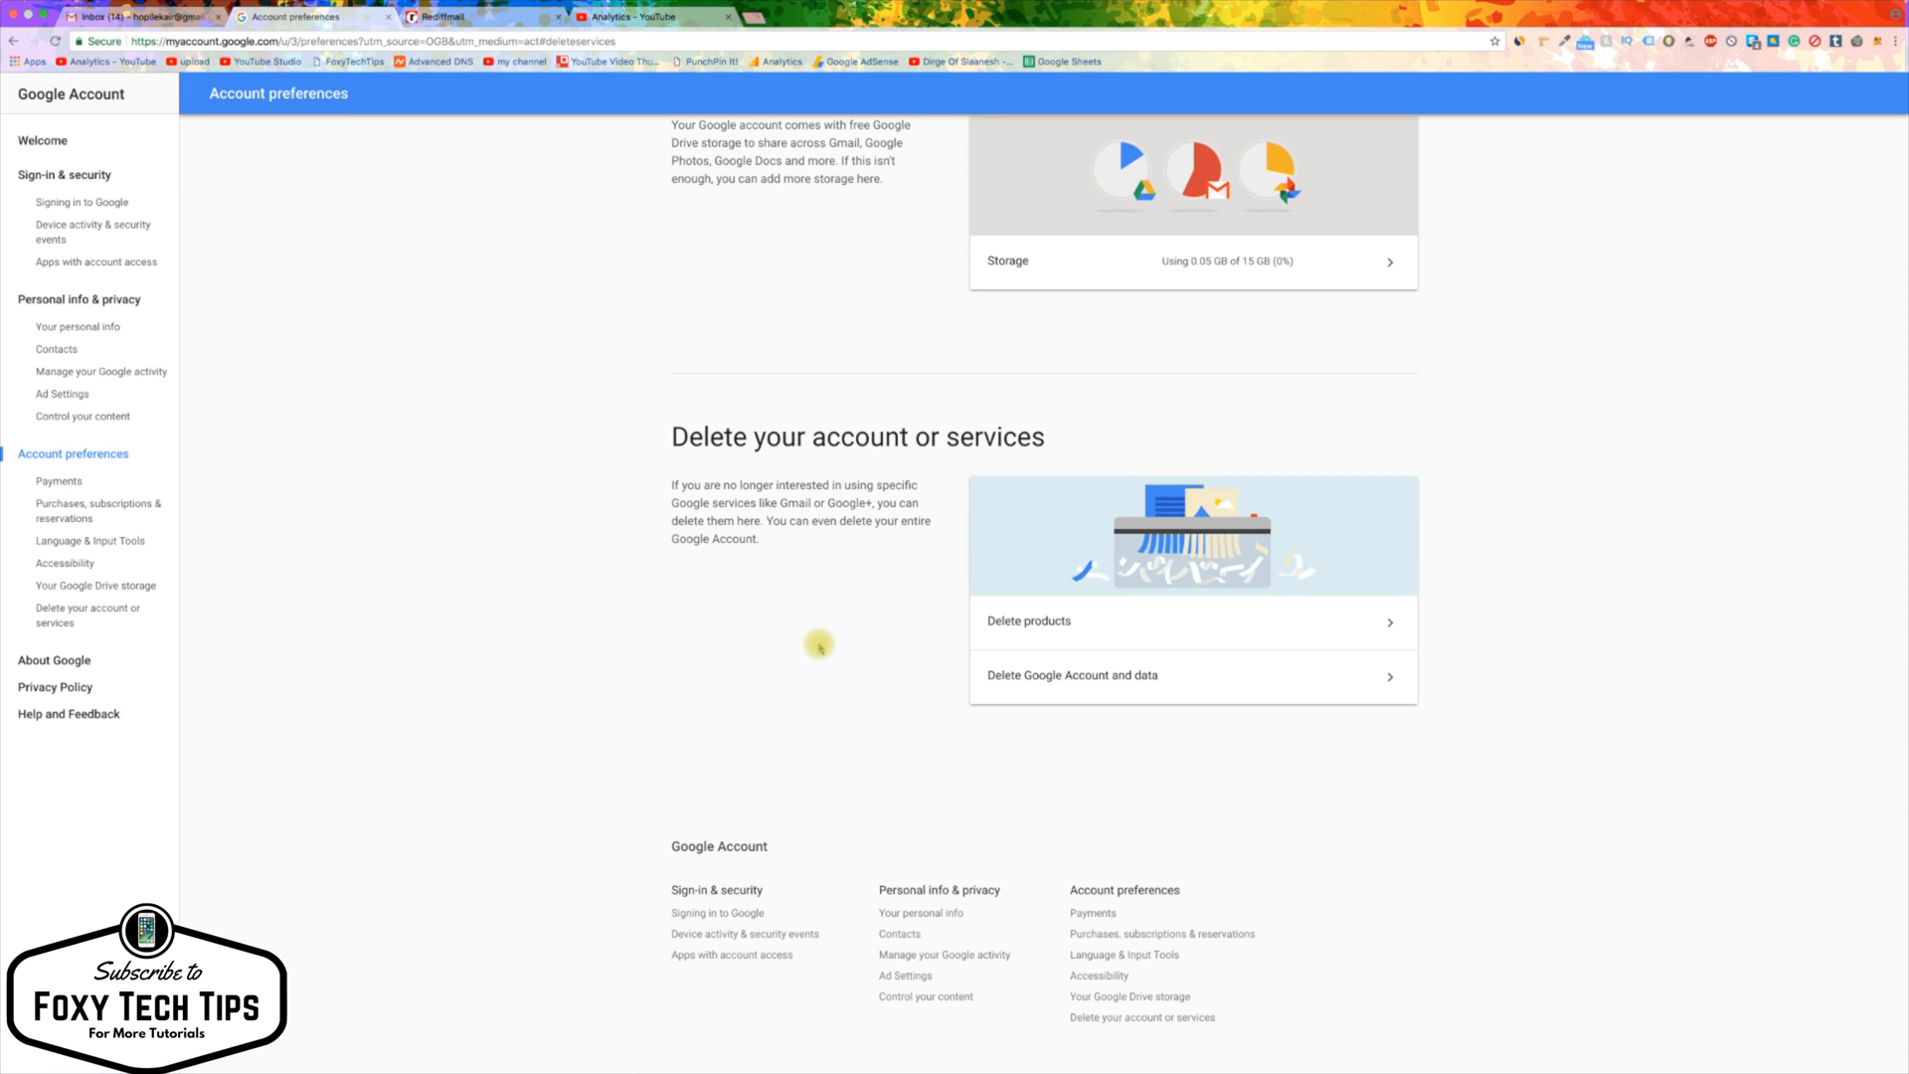
mouse_move(825, 643)
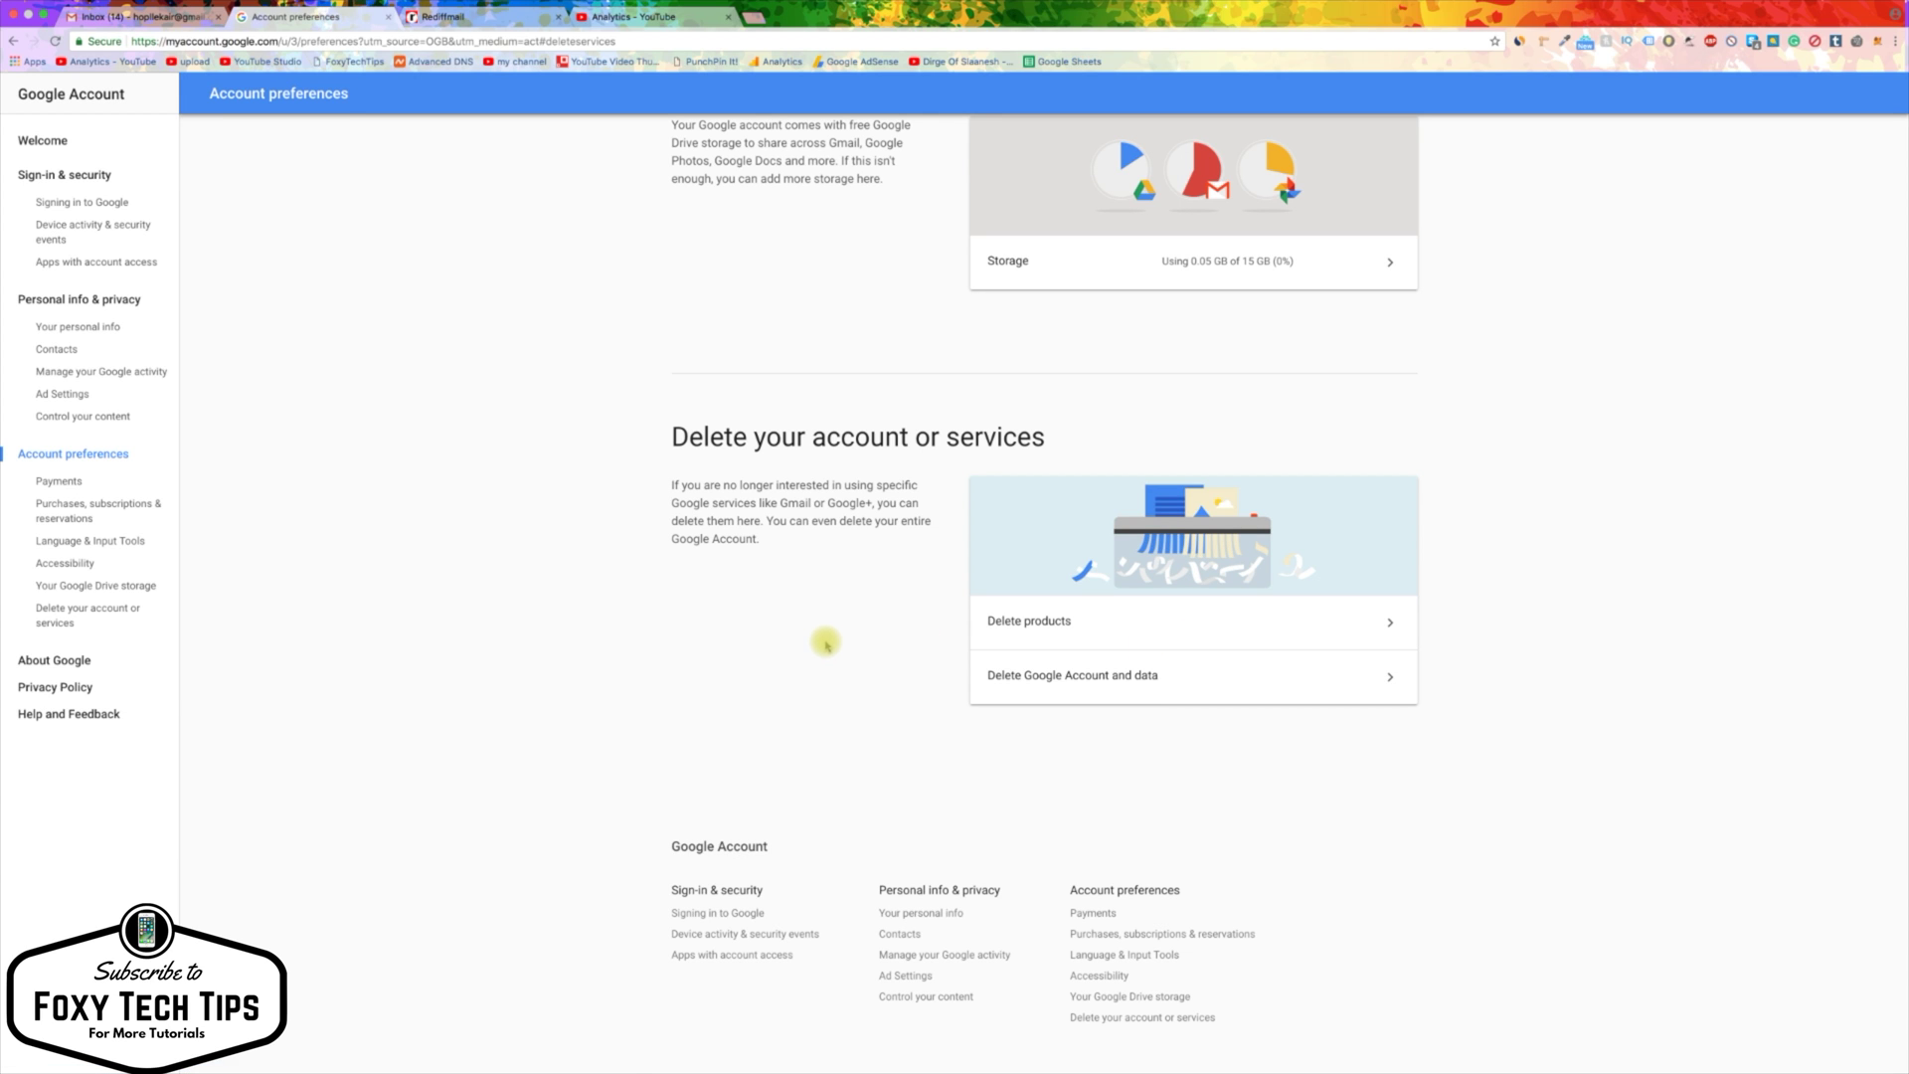
click(1103, 678)
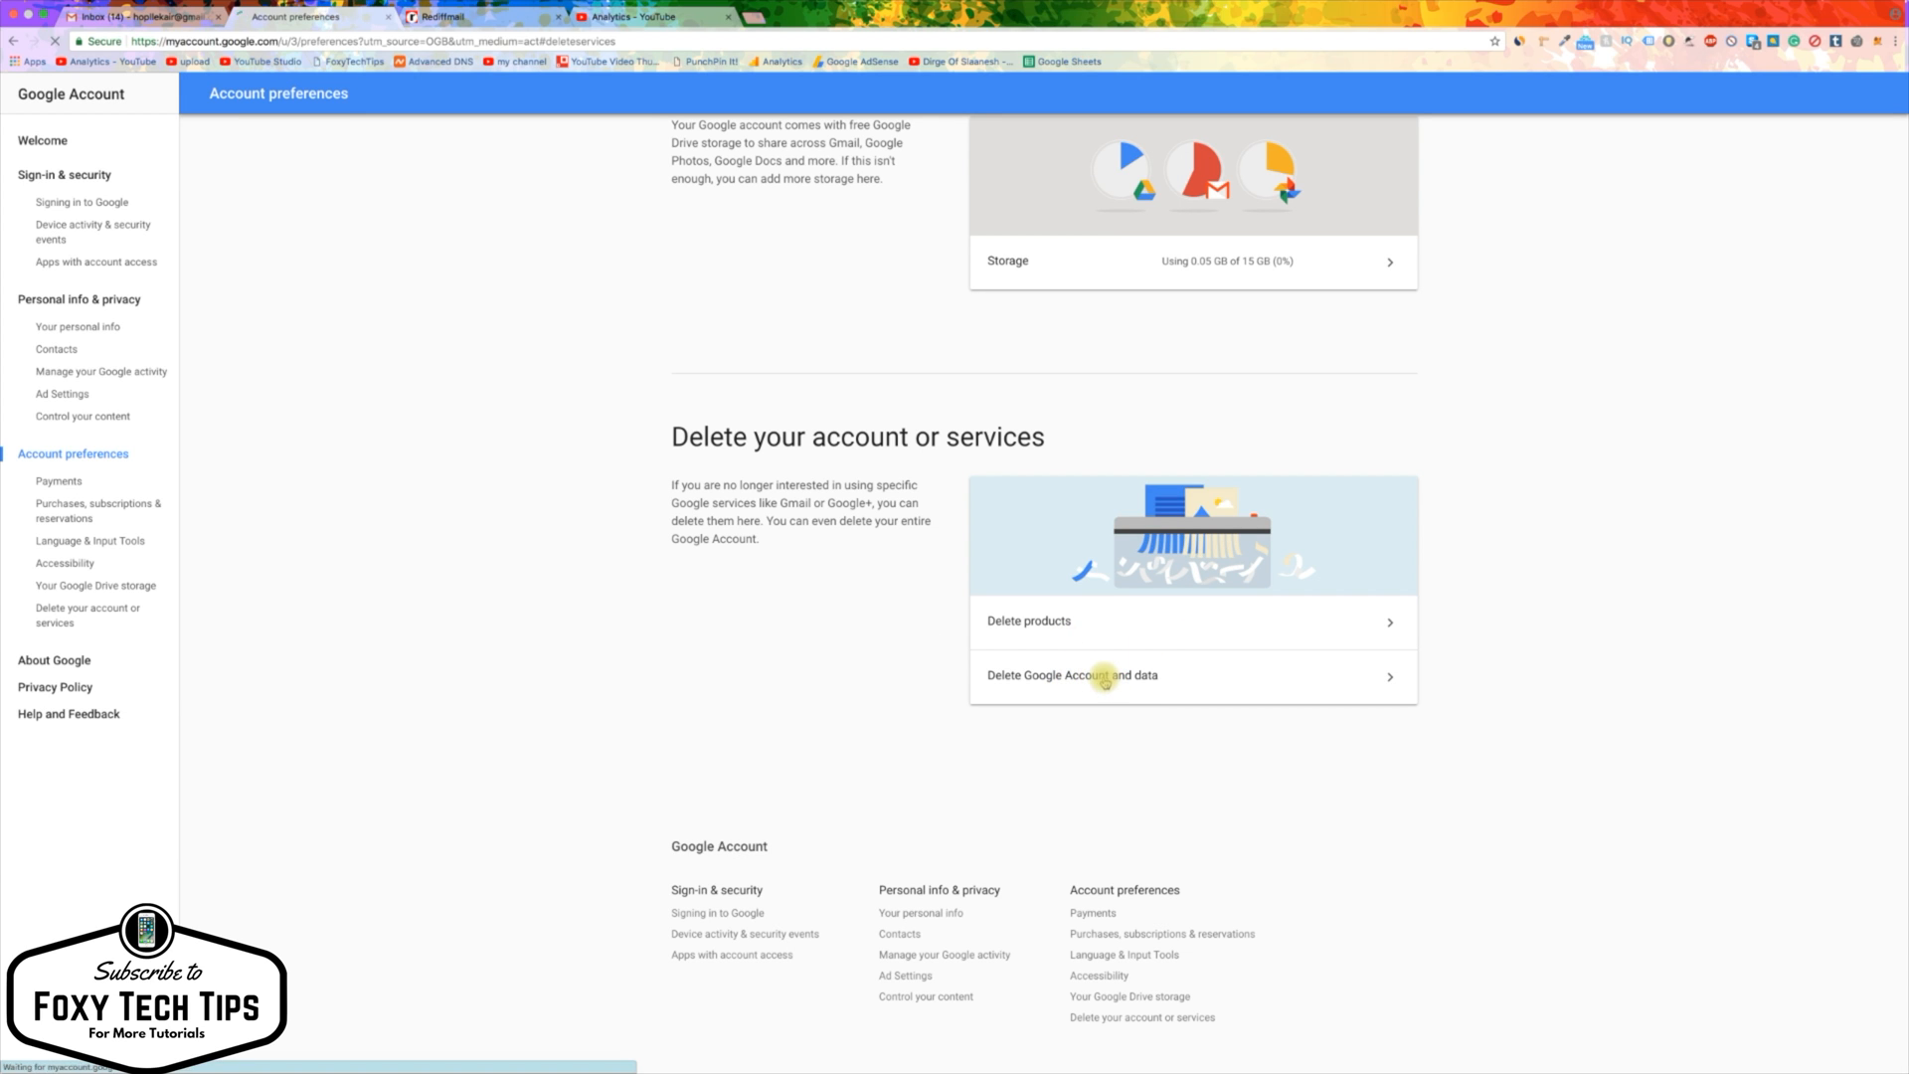
click(1107, 675)
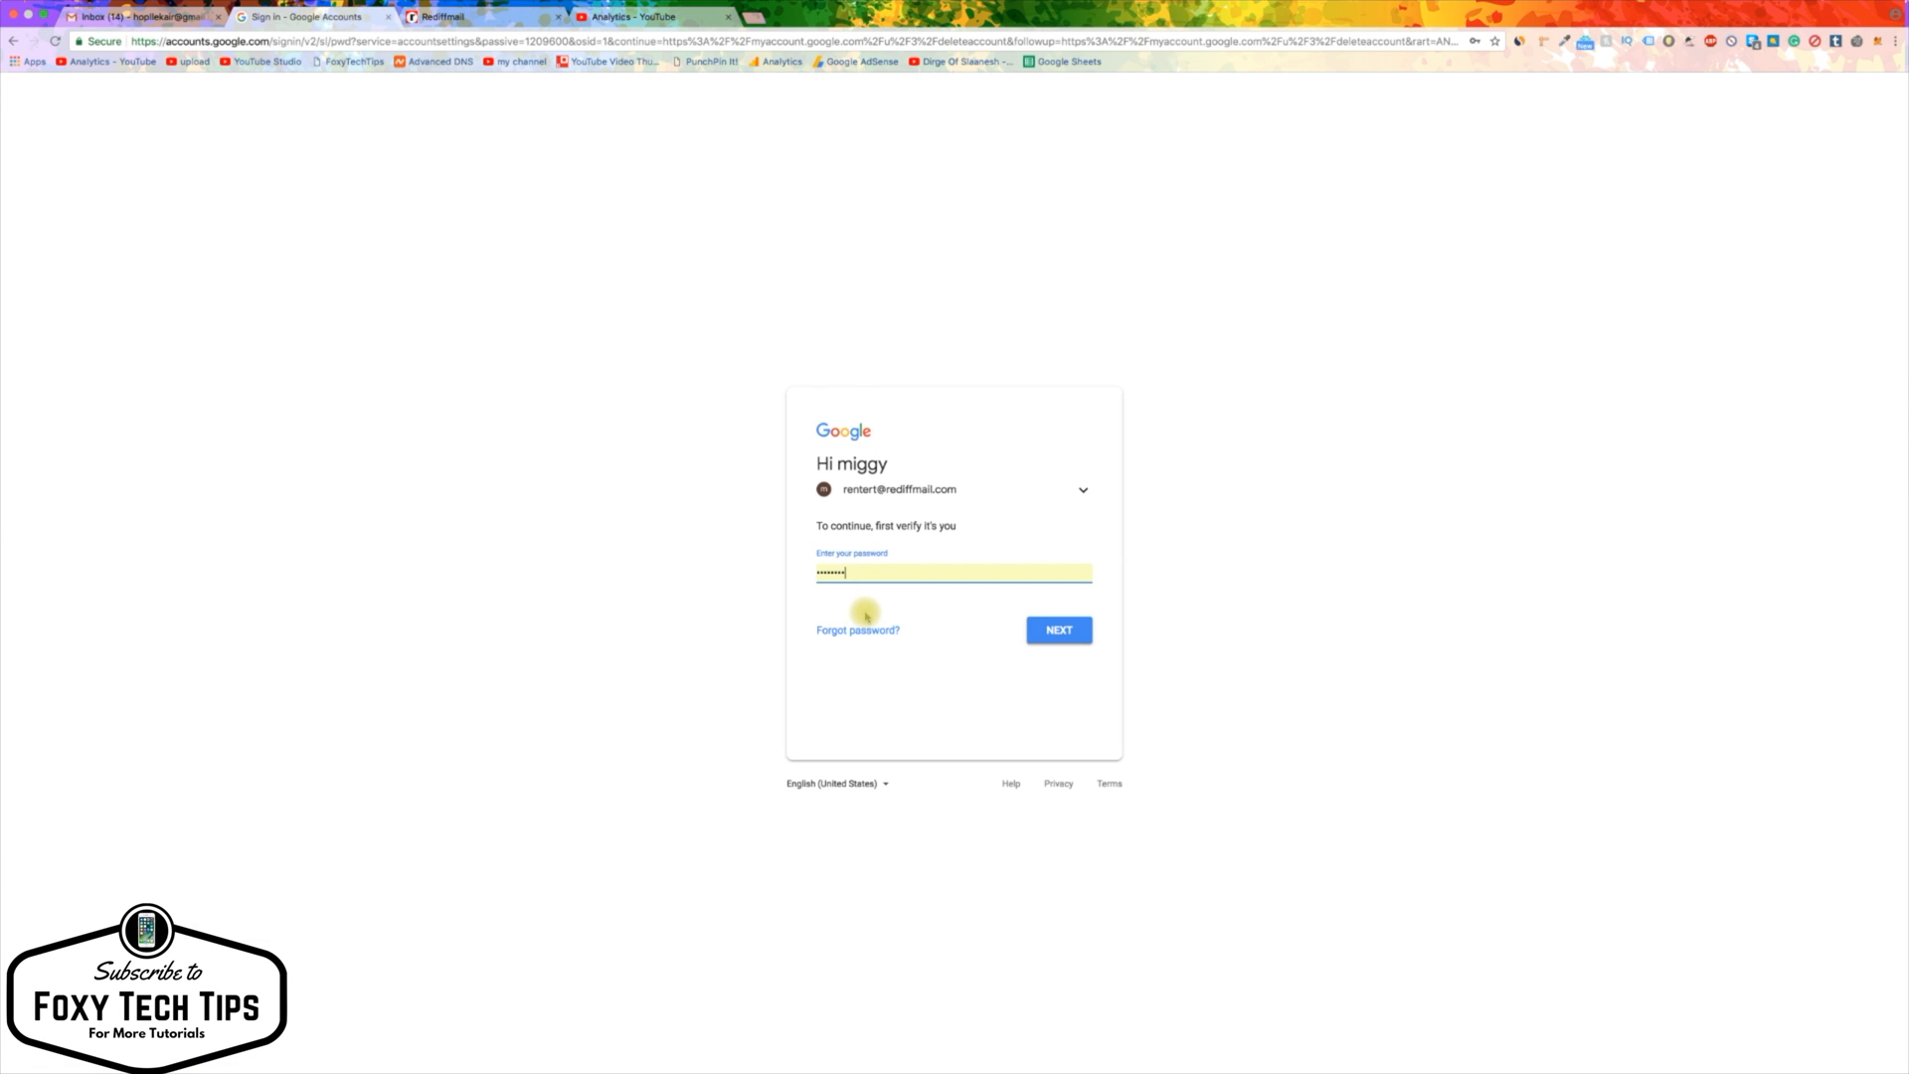
Step: Submit the entered password to pass the identity check
click(1059, 629)
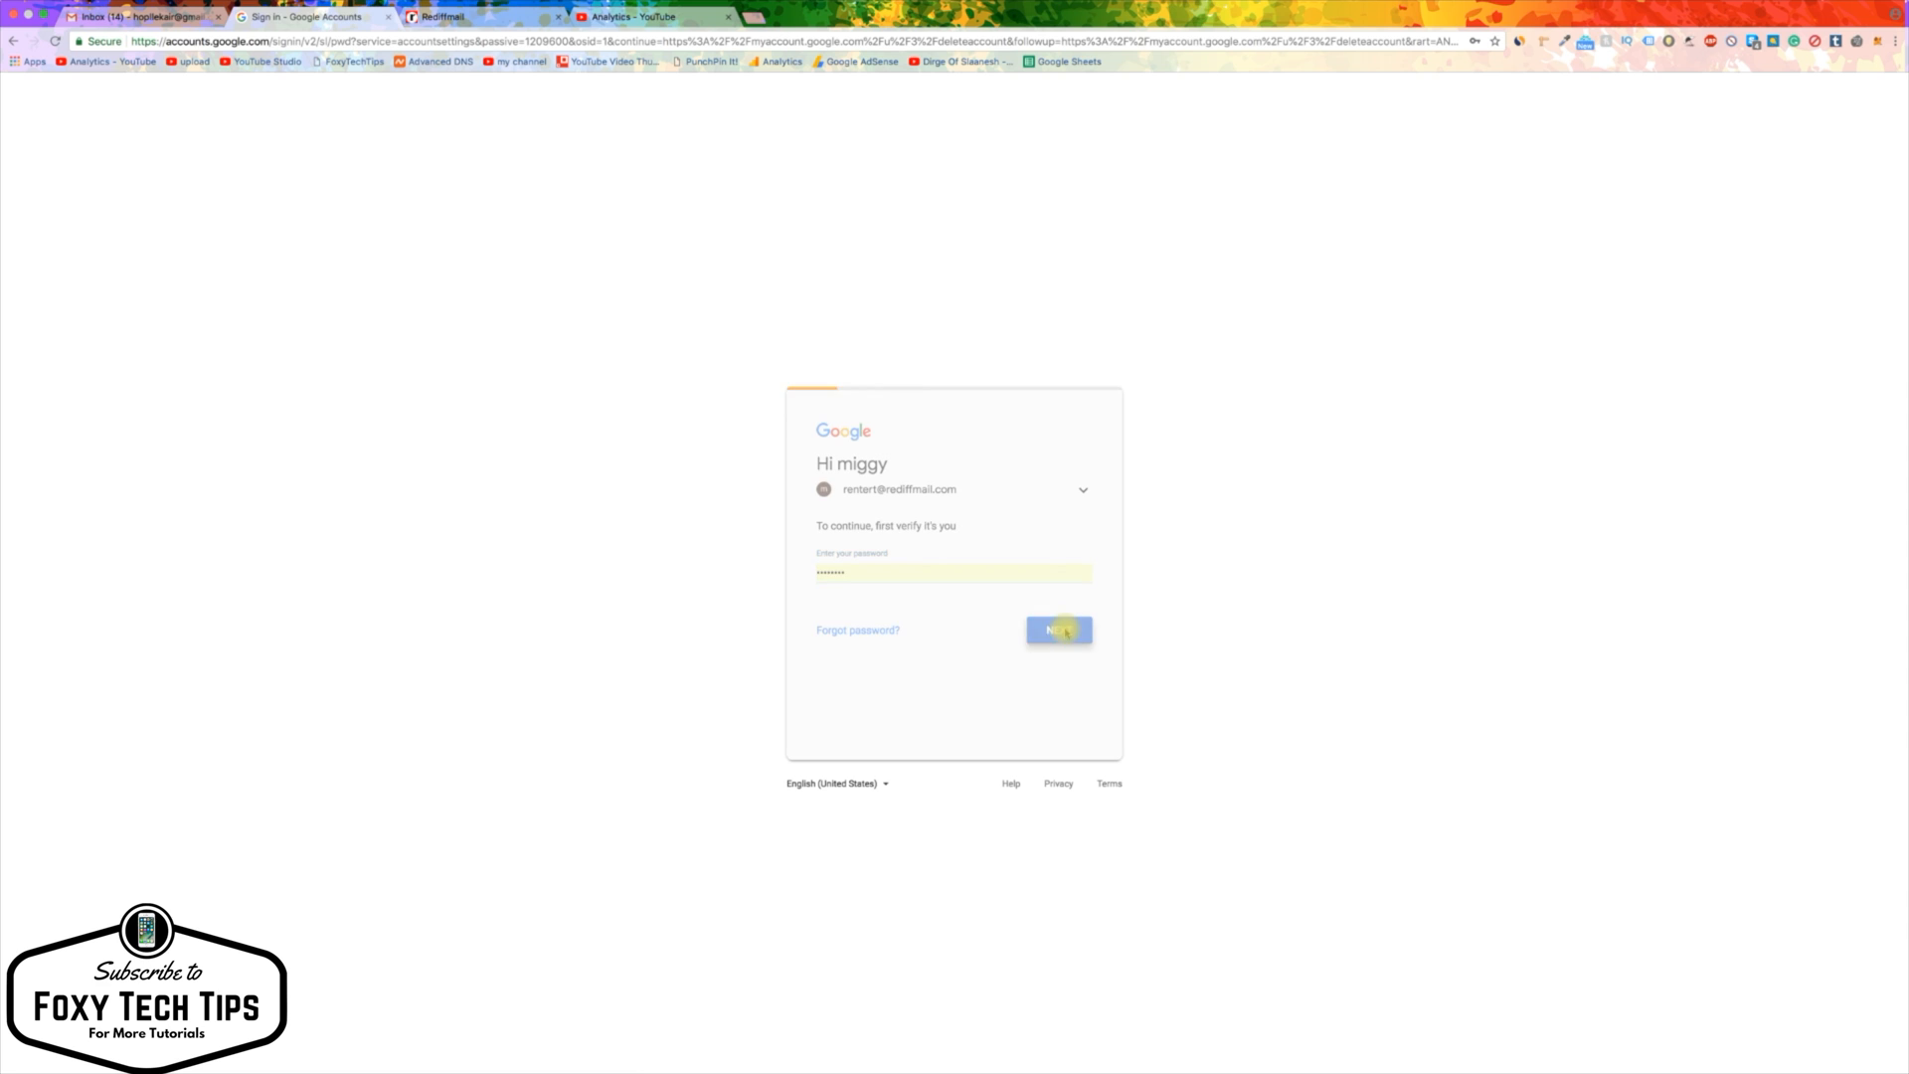
click(1059, 629)
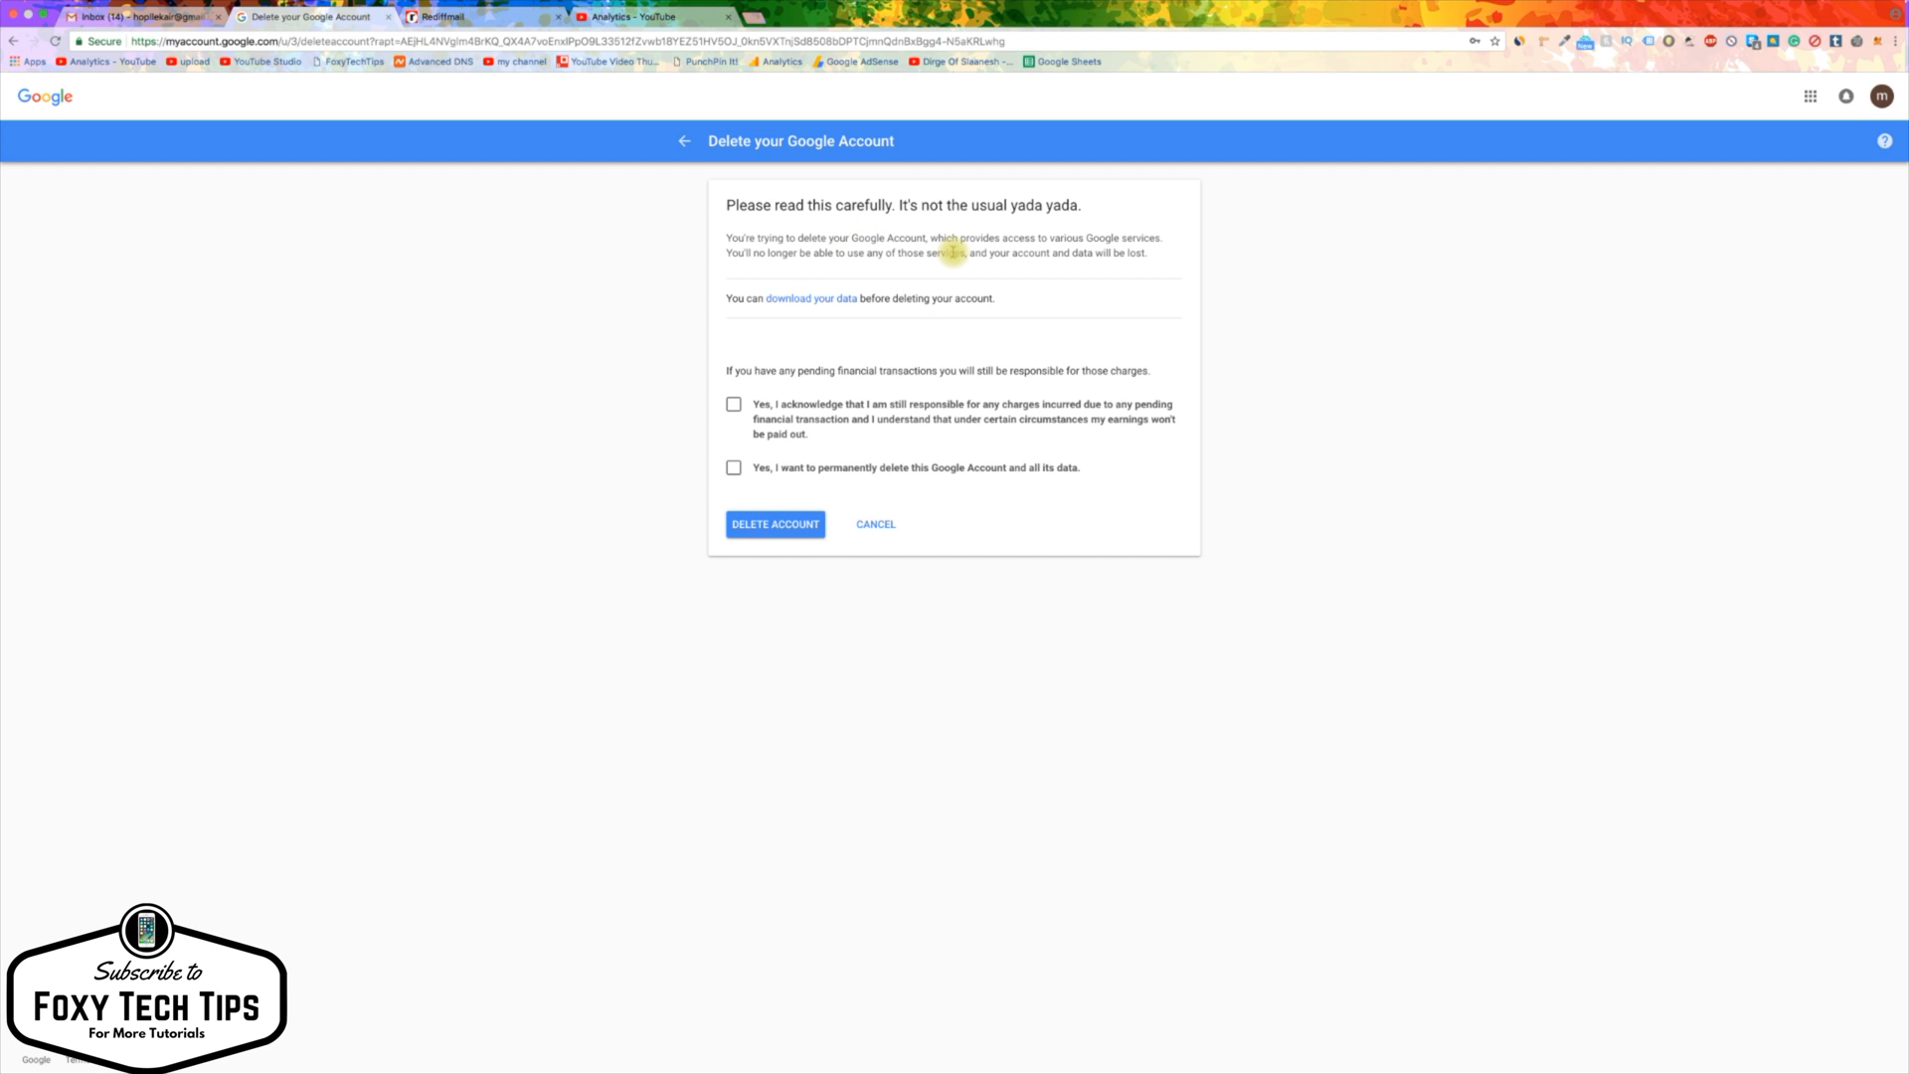
Step: Tick the pending-charges and permanent-deletion acknowledgments, then confirm Delete Account
click(732, 403)
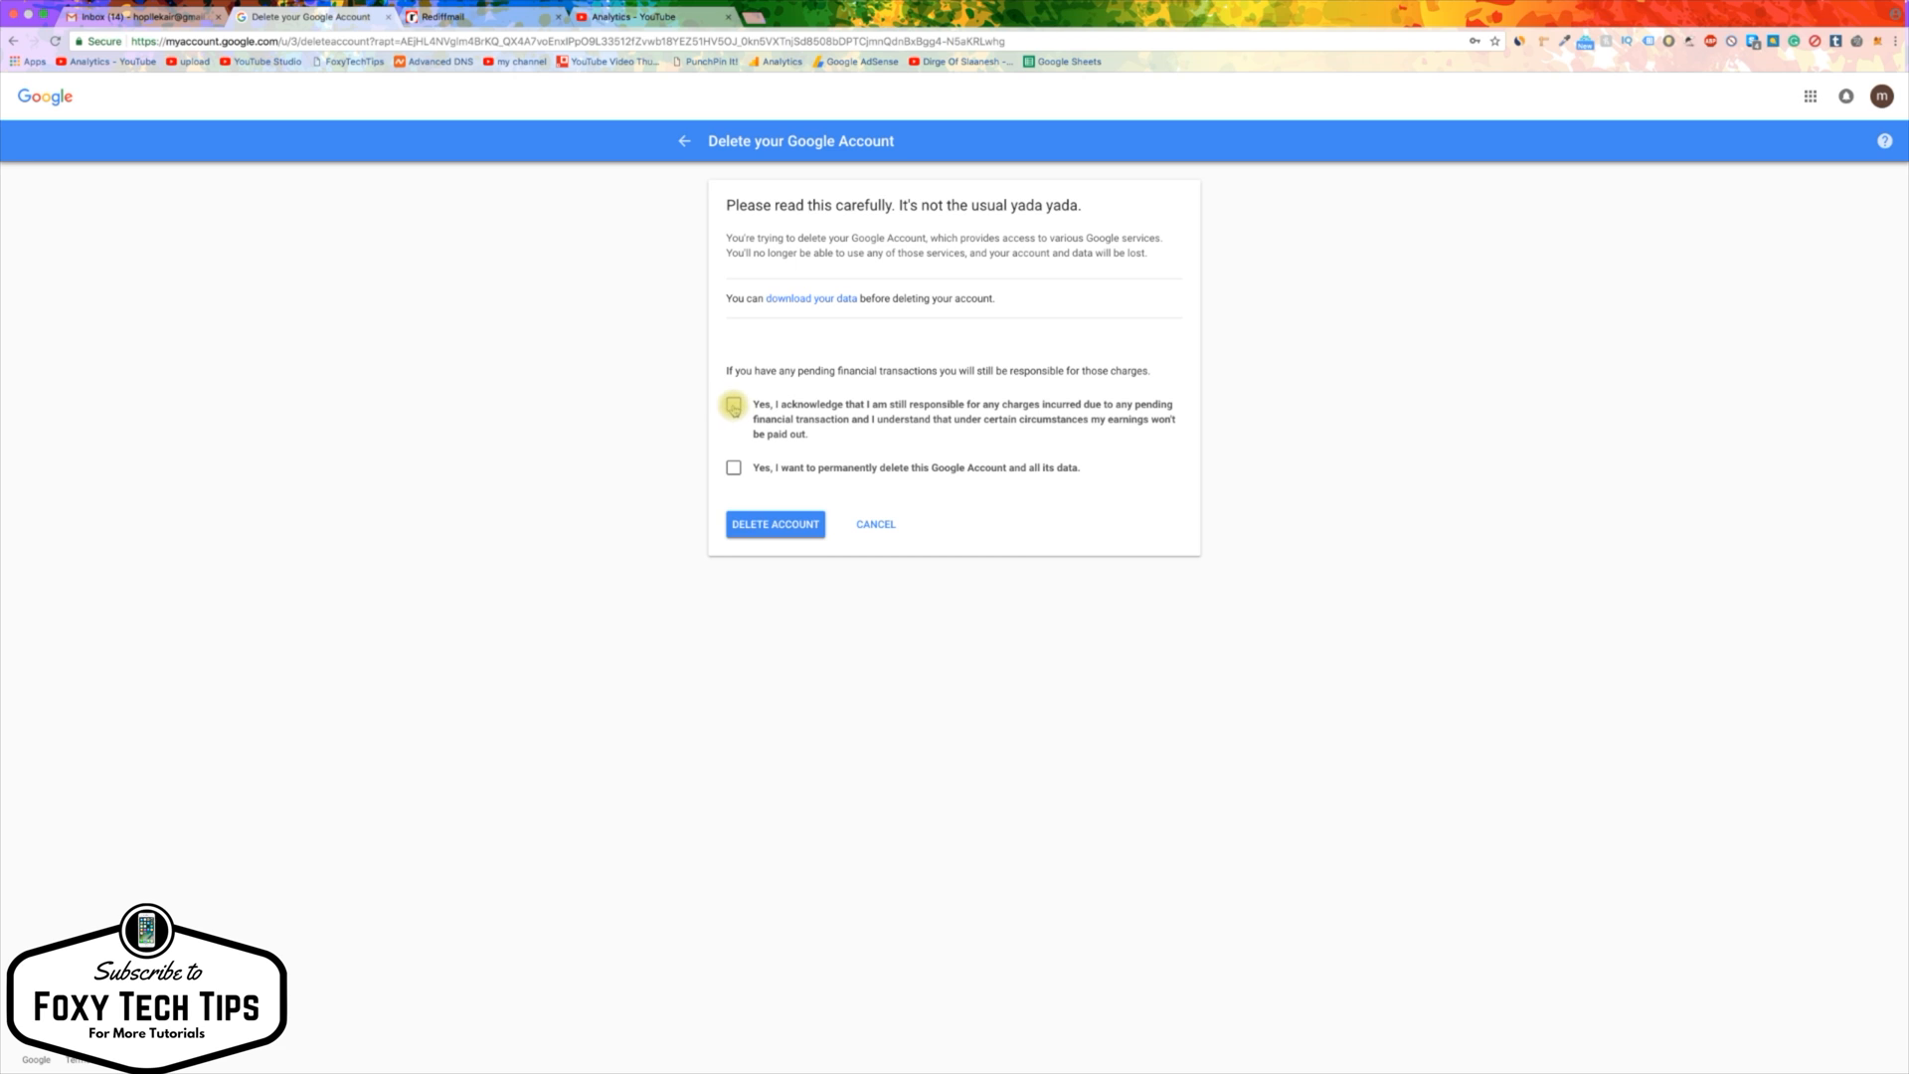
click(733, 467)
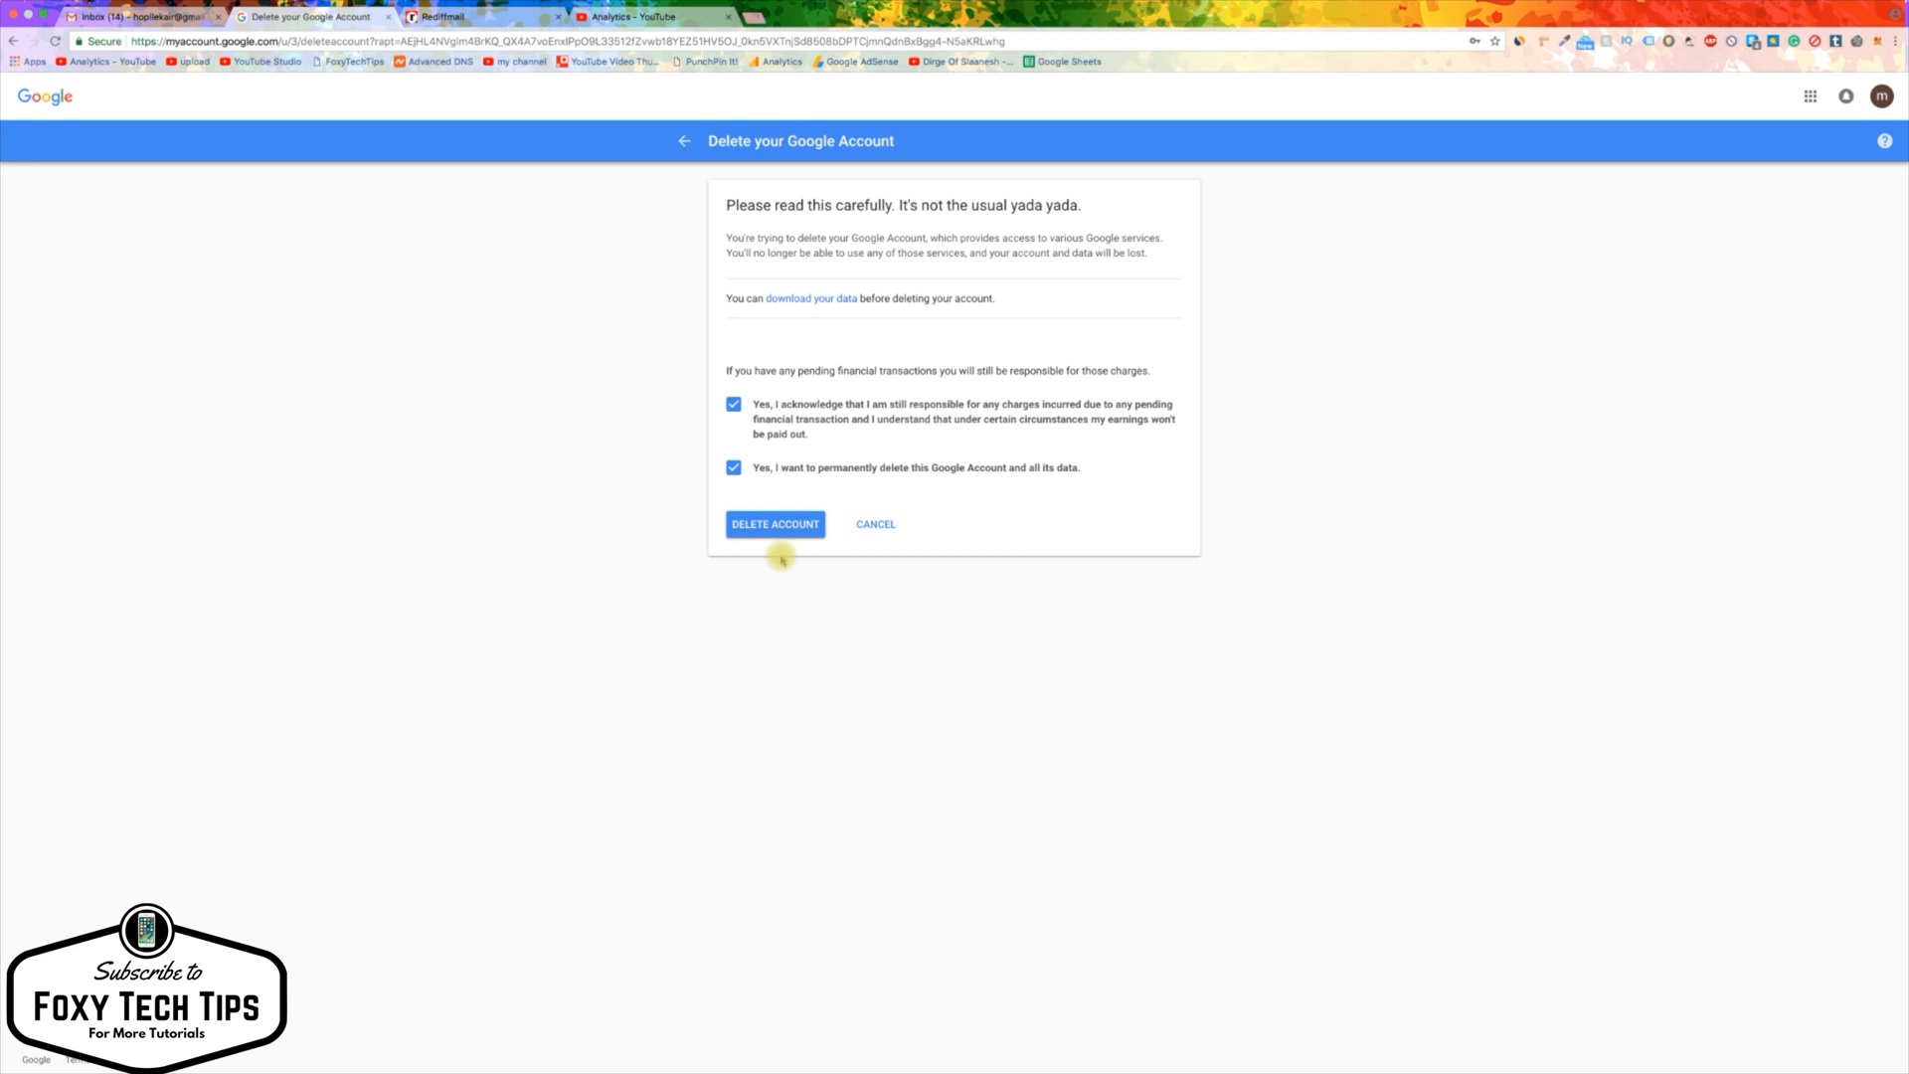
click(774, 524)
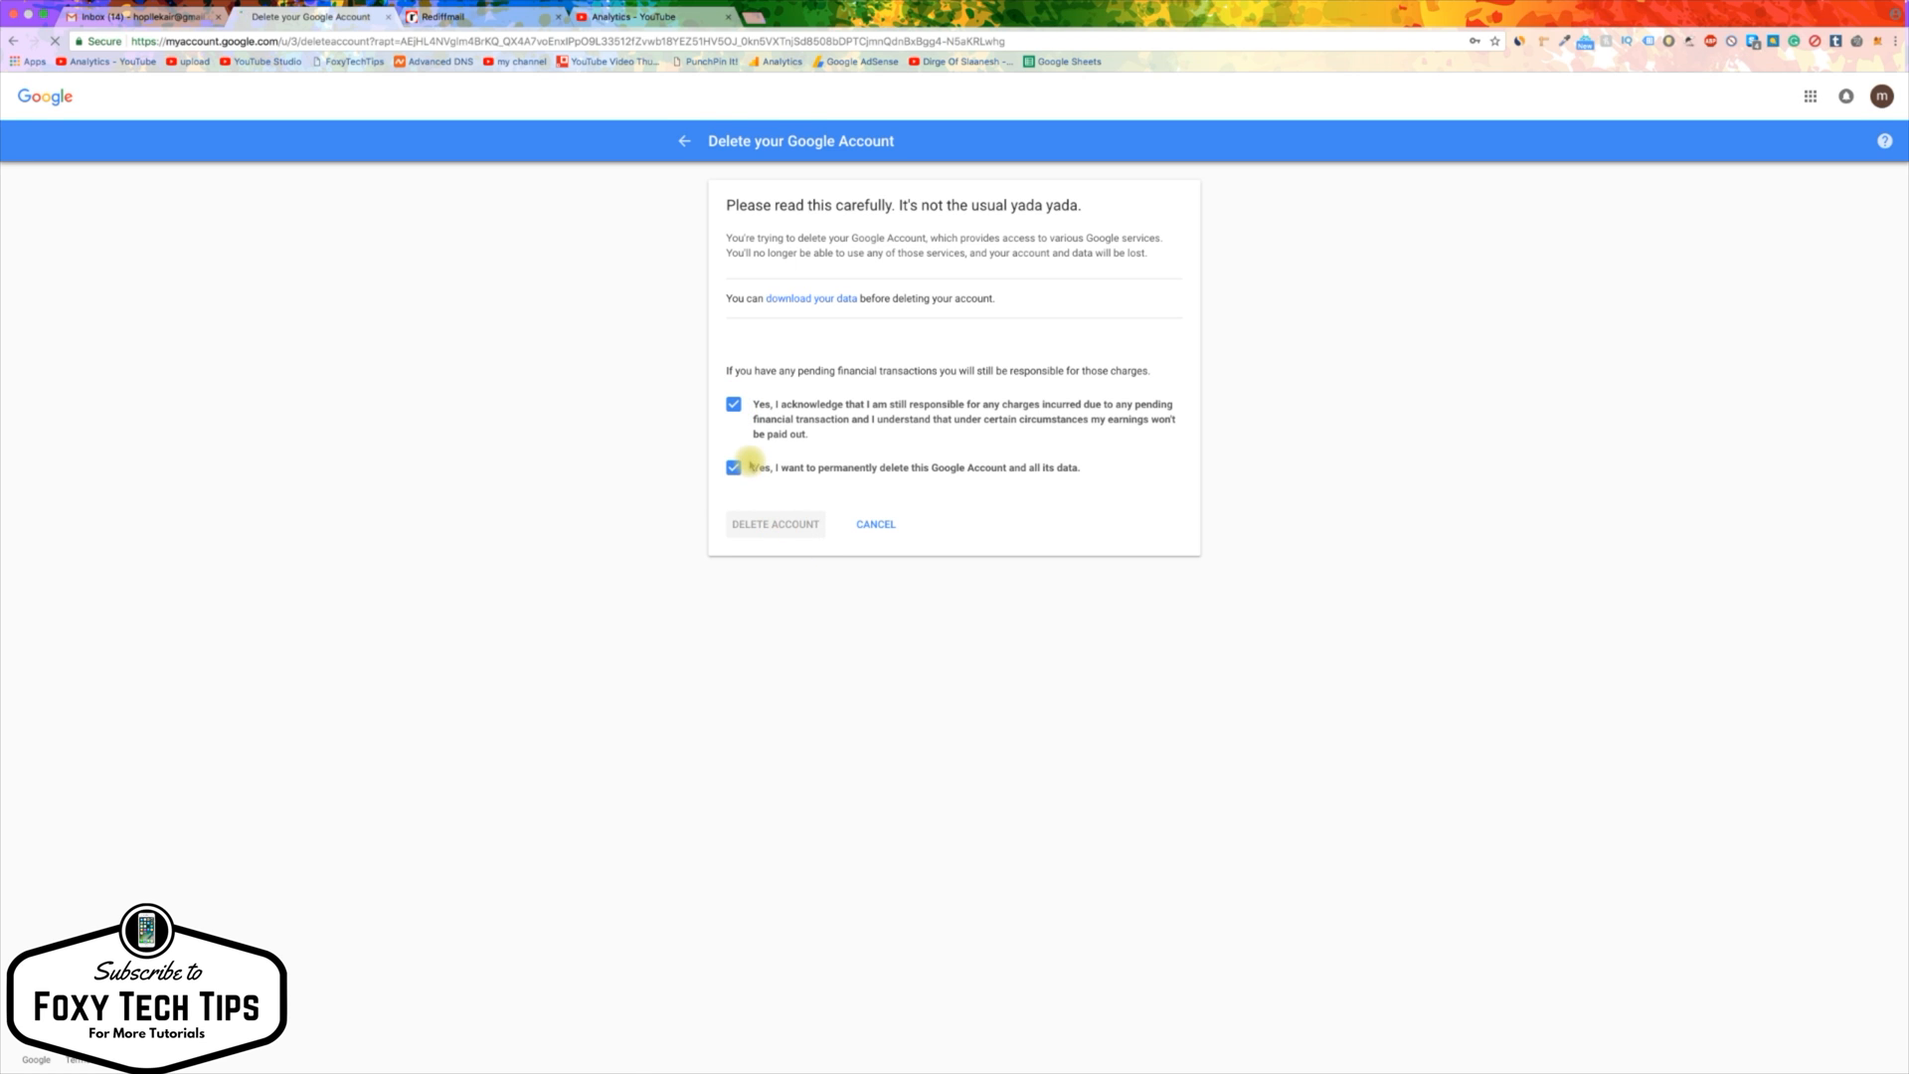
click(775, 524)
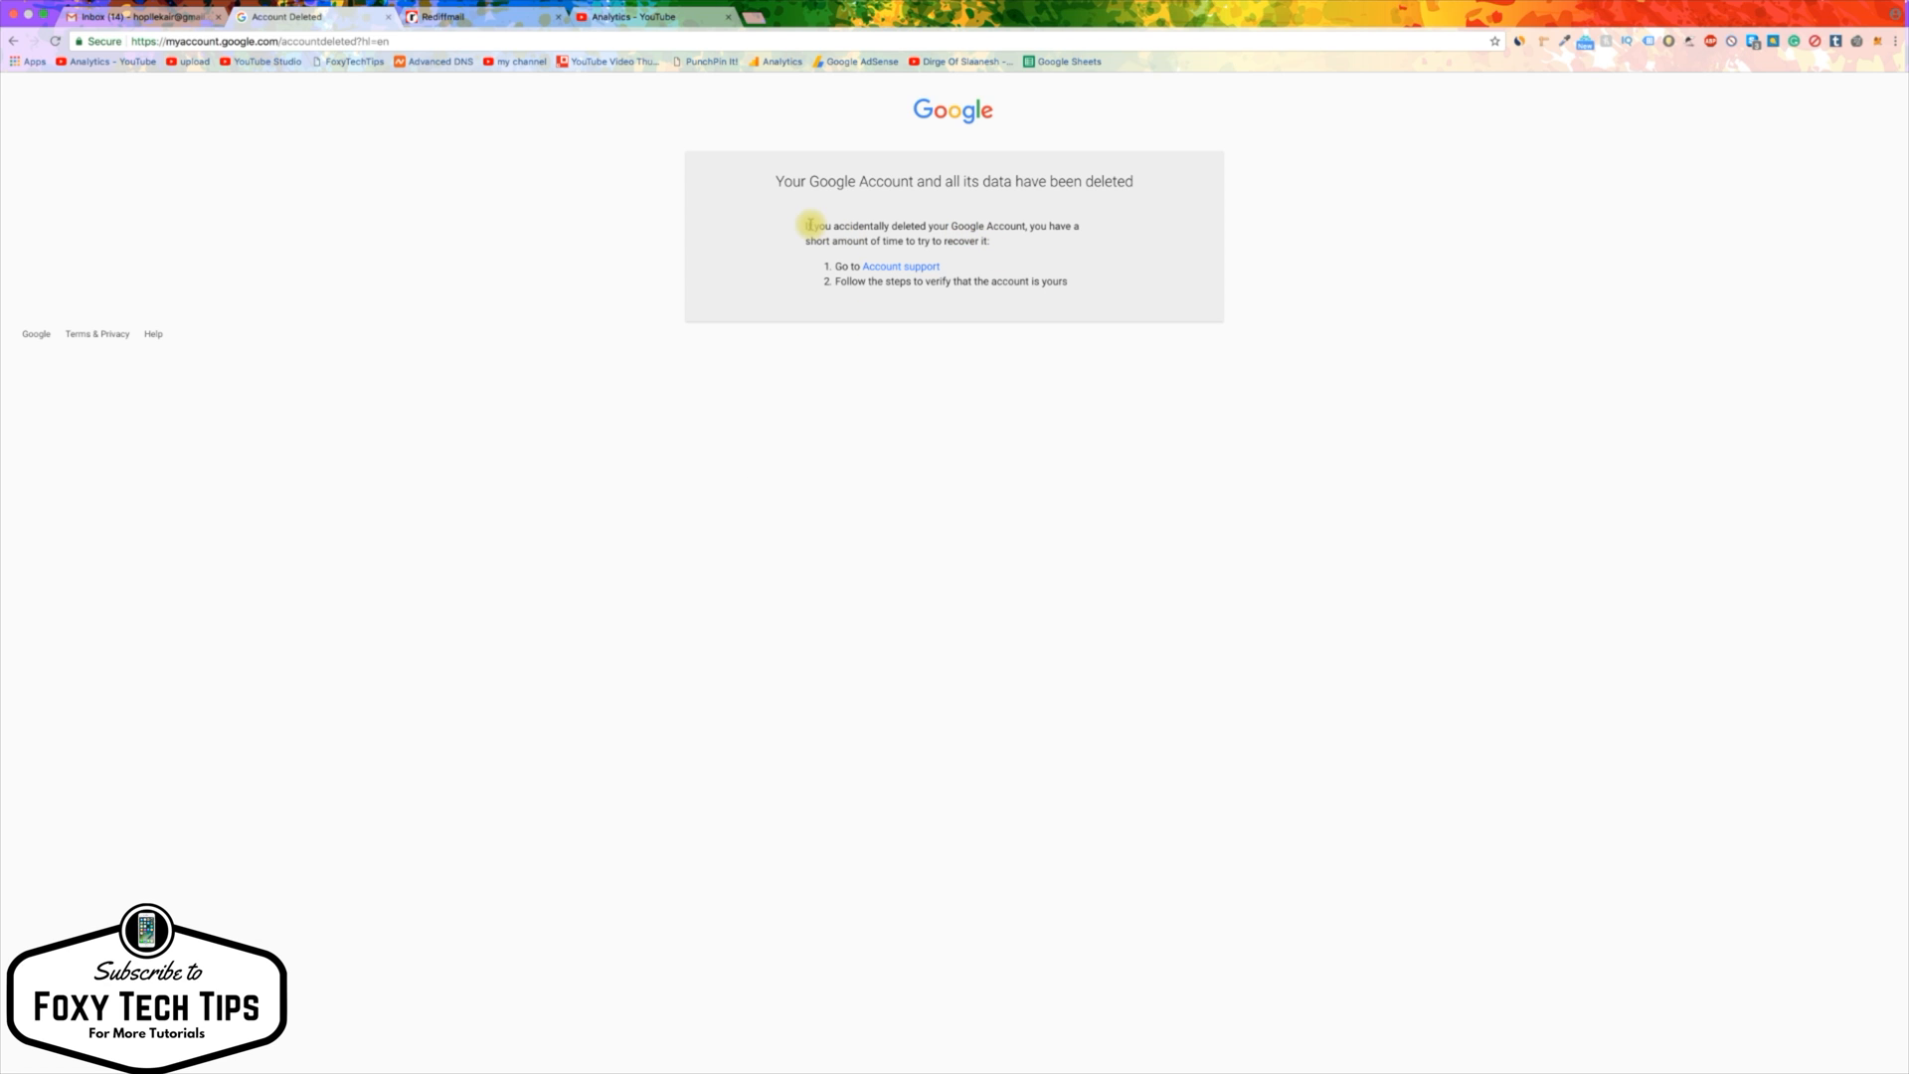
drag(804, 226, 988, 240)
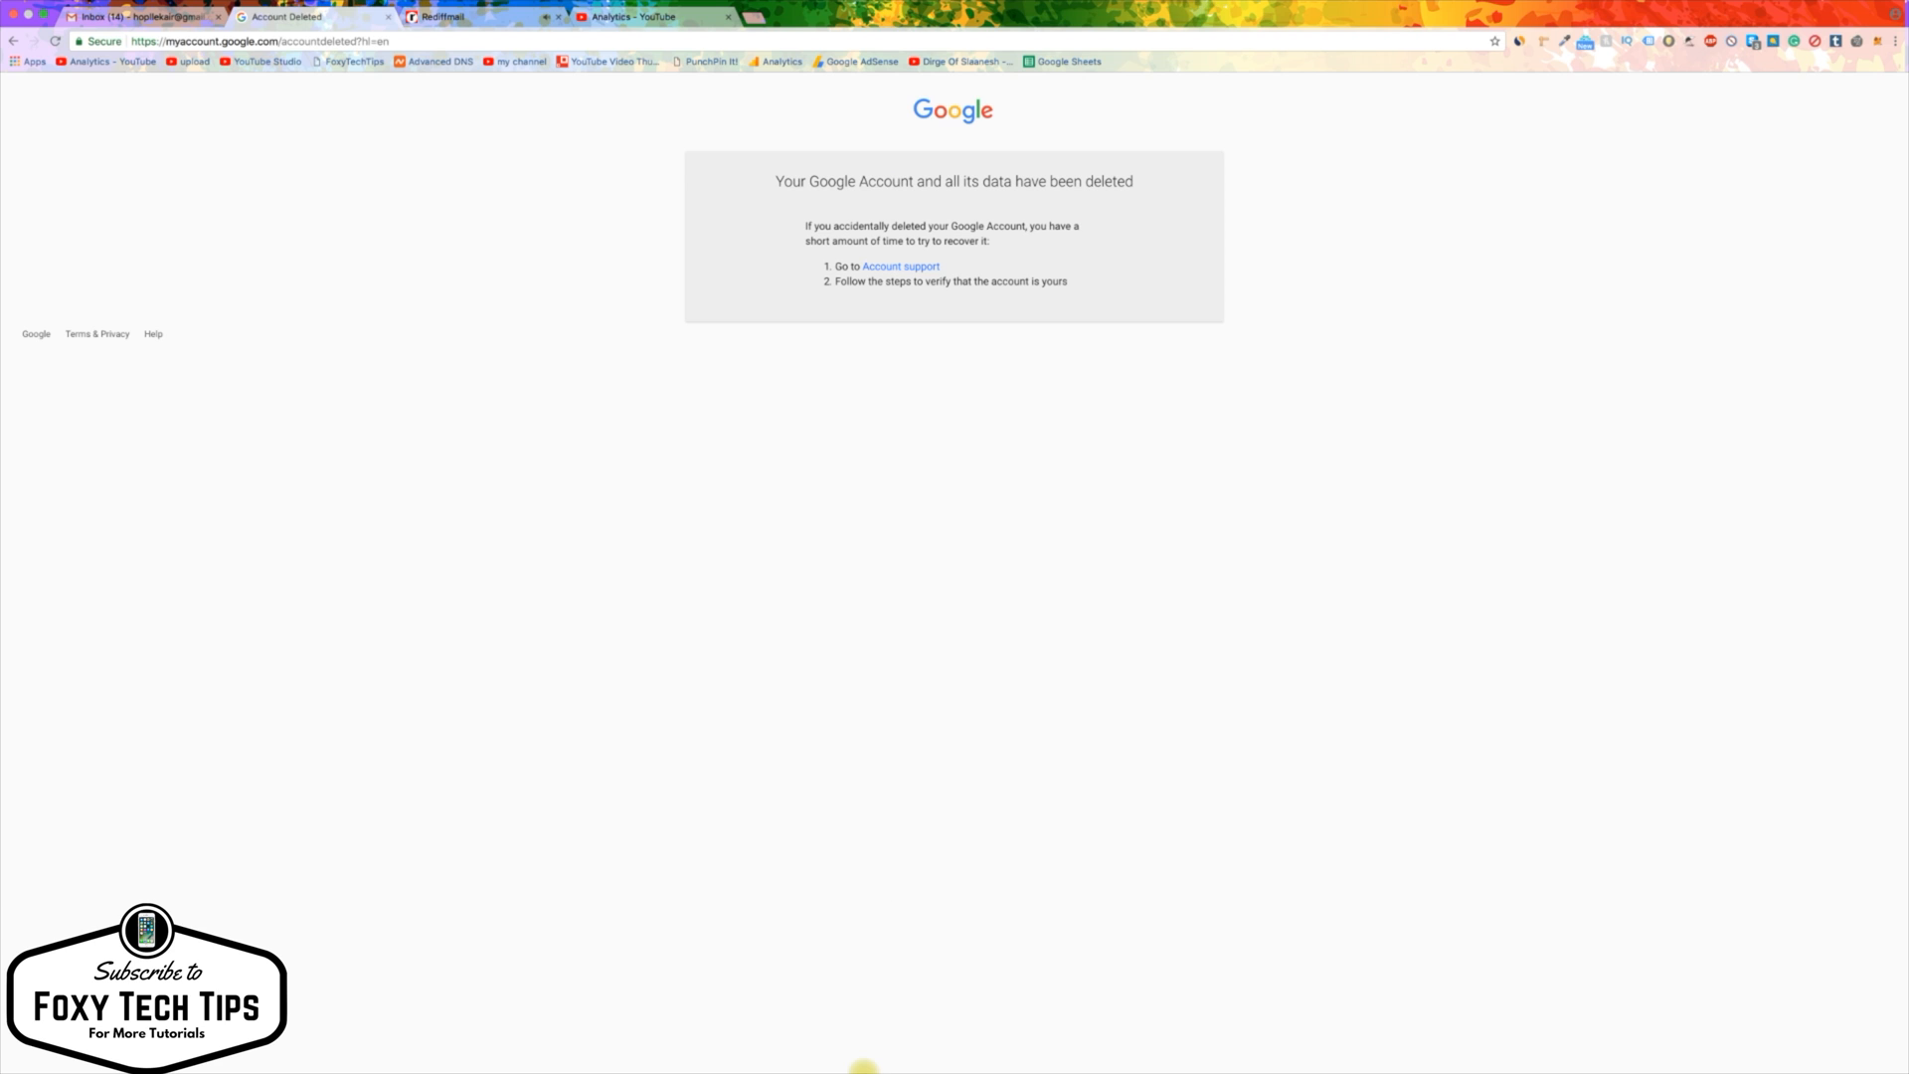
mouse_move(1253, 939)
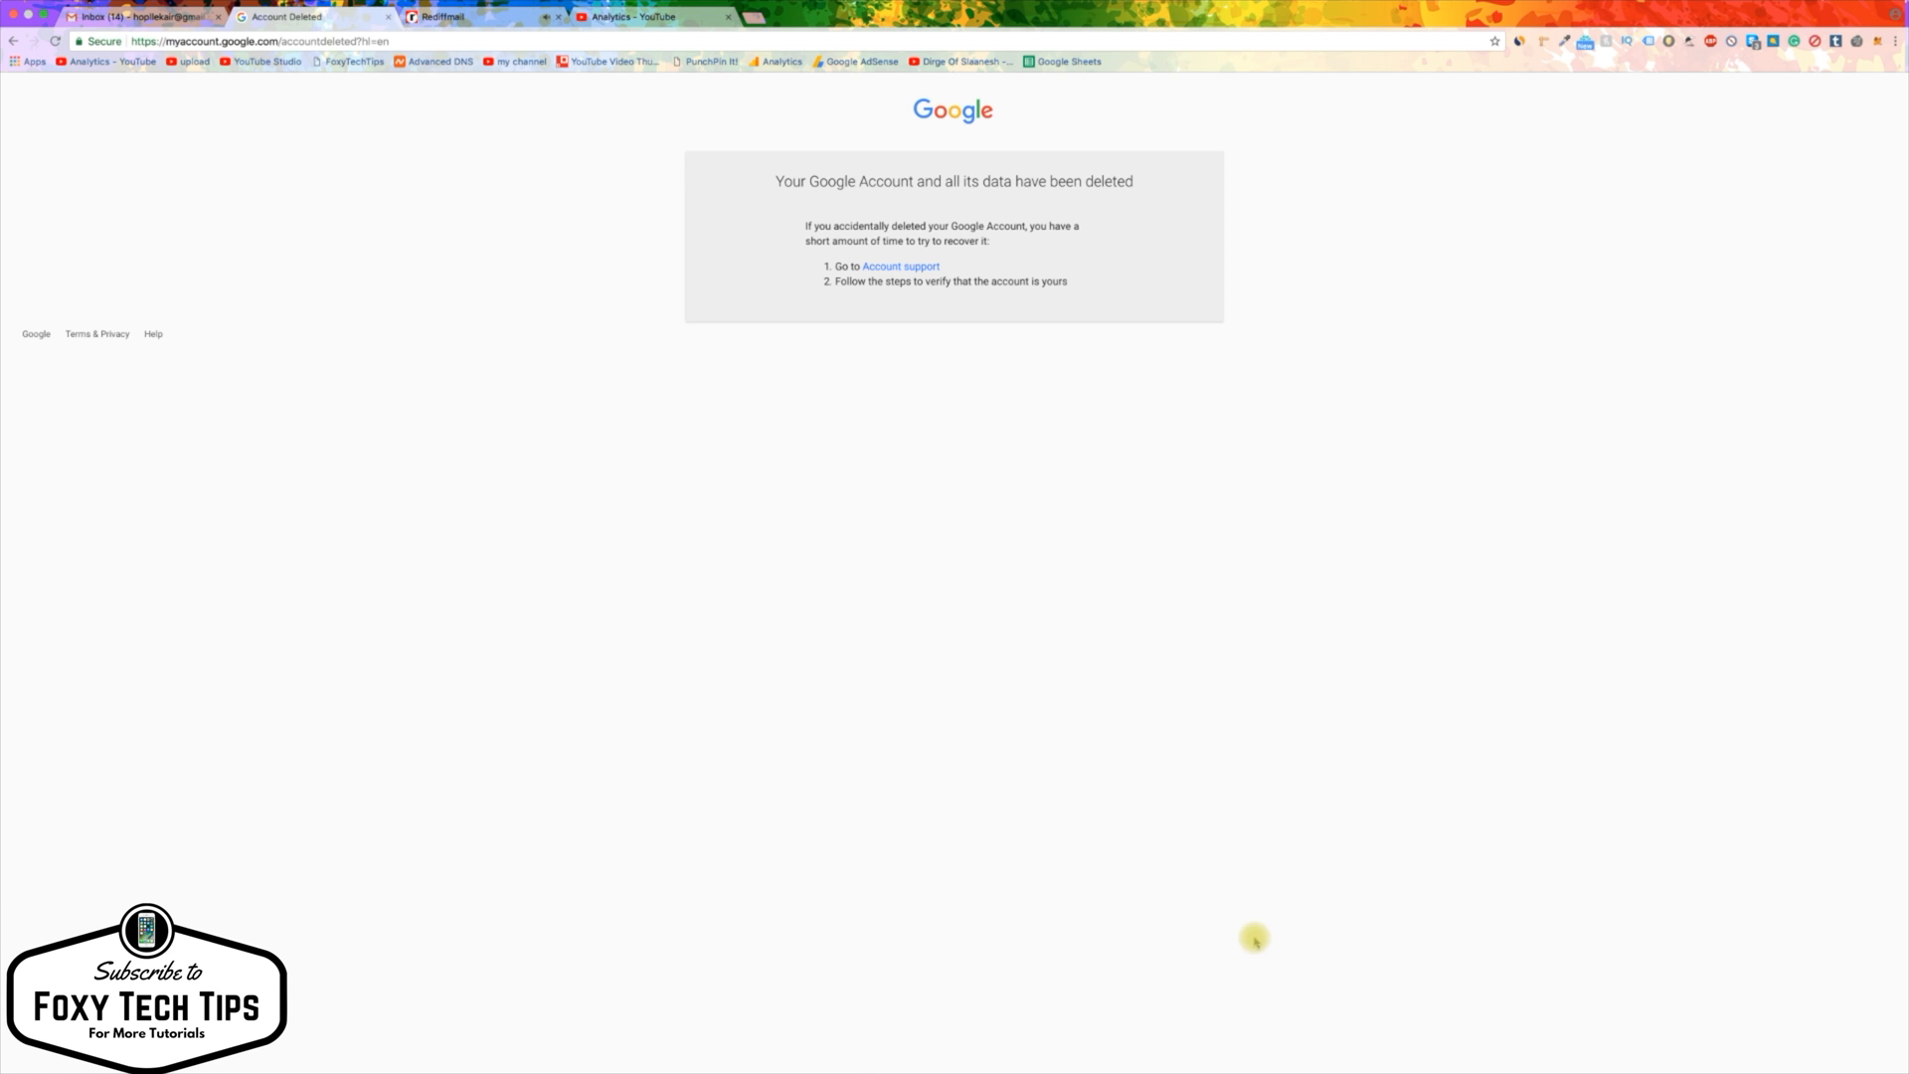